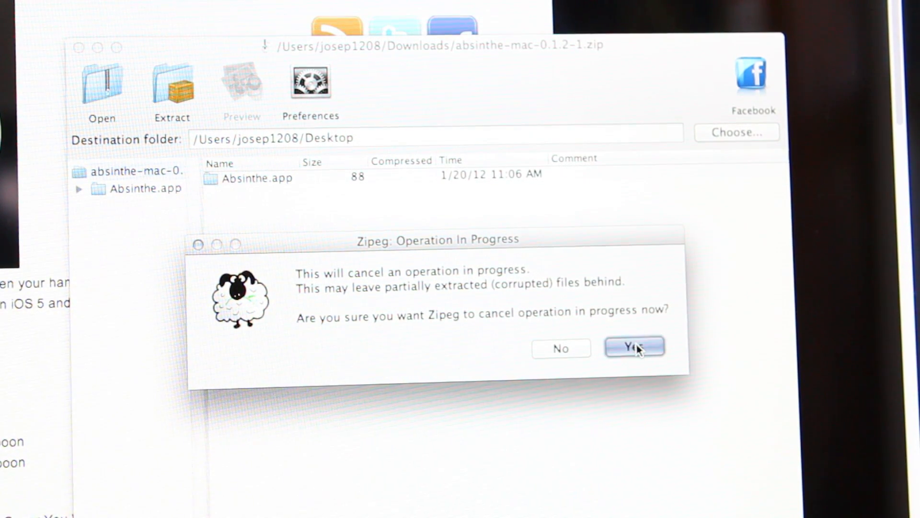
Confirm cancelling the Absinthe archive extraction in progress in Zipeg
left_click(635, 347)
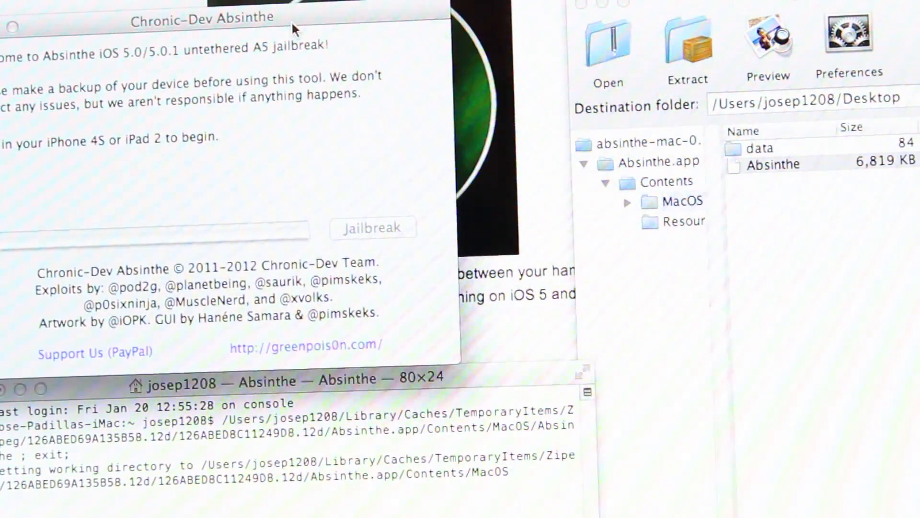
Move the Absinthe window into view so the detected iPhone 4S on iOS 5.0.1 shows
left_click_drag(205, 17, 429, 44)
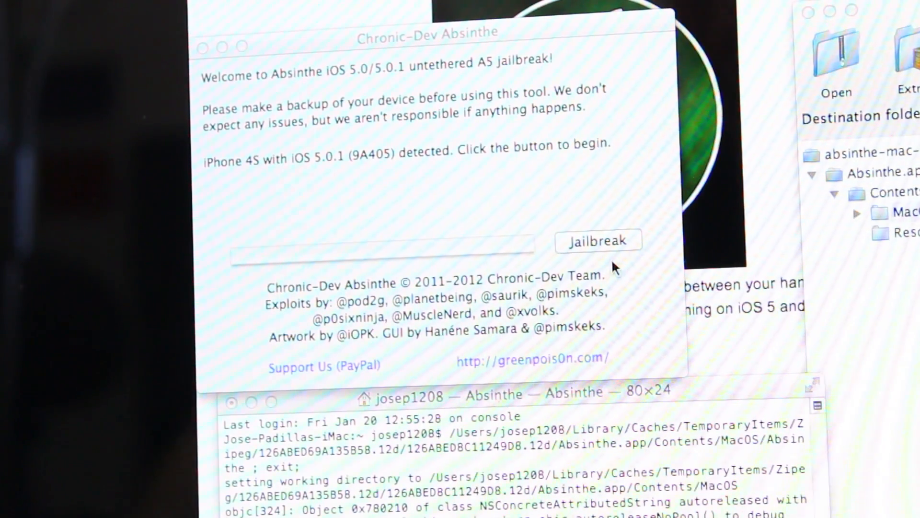
Start the jailbreak on the detected iPhone 4S from the Absinthe window
left_click(599, 240)
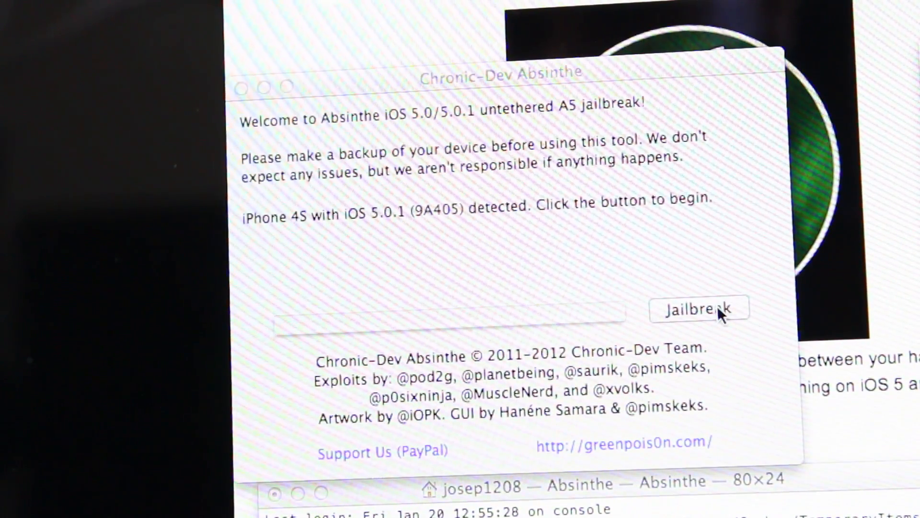
left_click(697, 309)
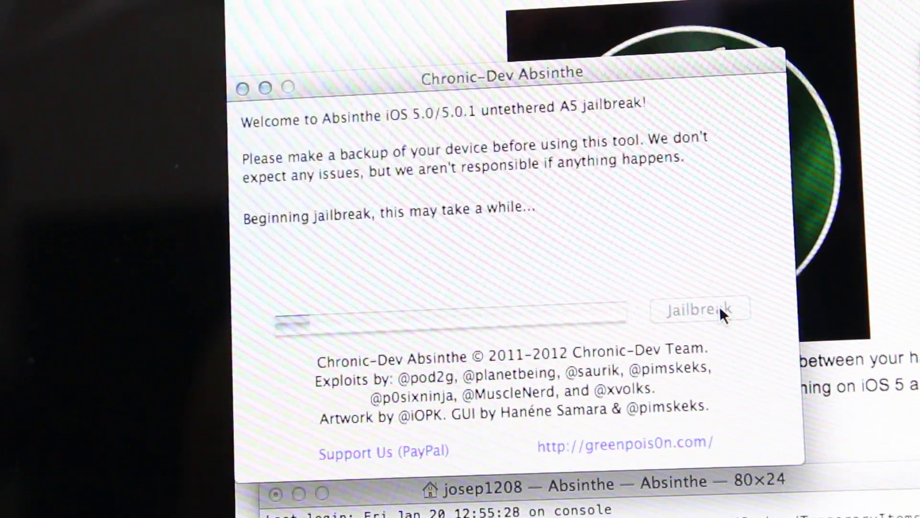